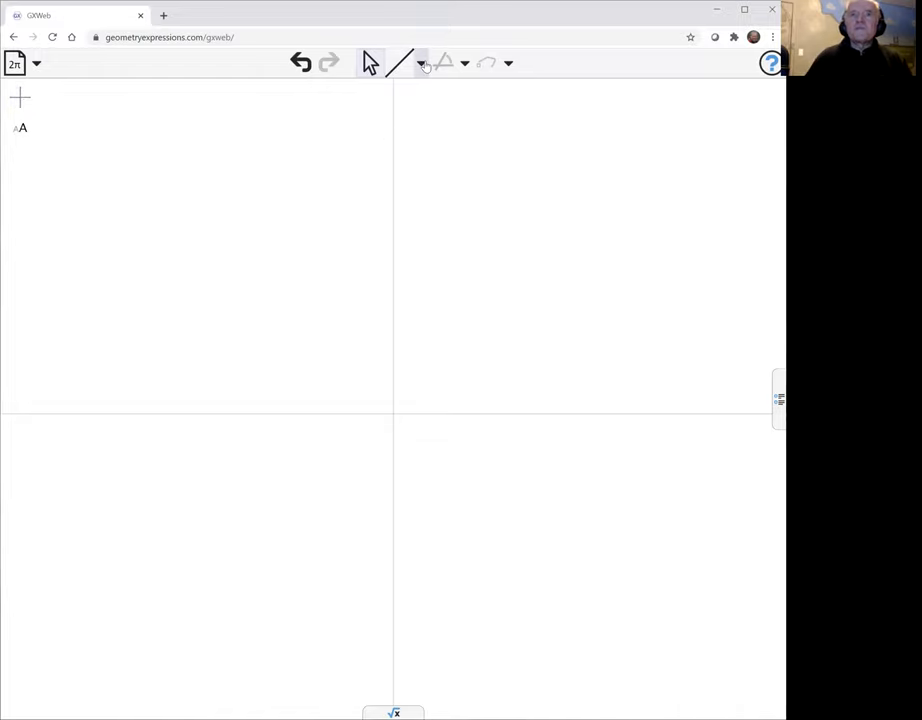
Step: Draw the connected links A–B–C–D as a polyline with the line-segment tool
left_click(420, 62)
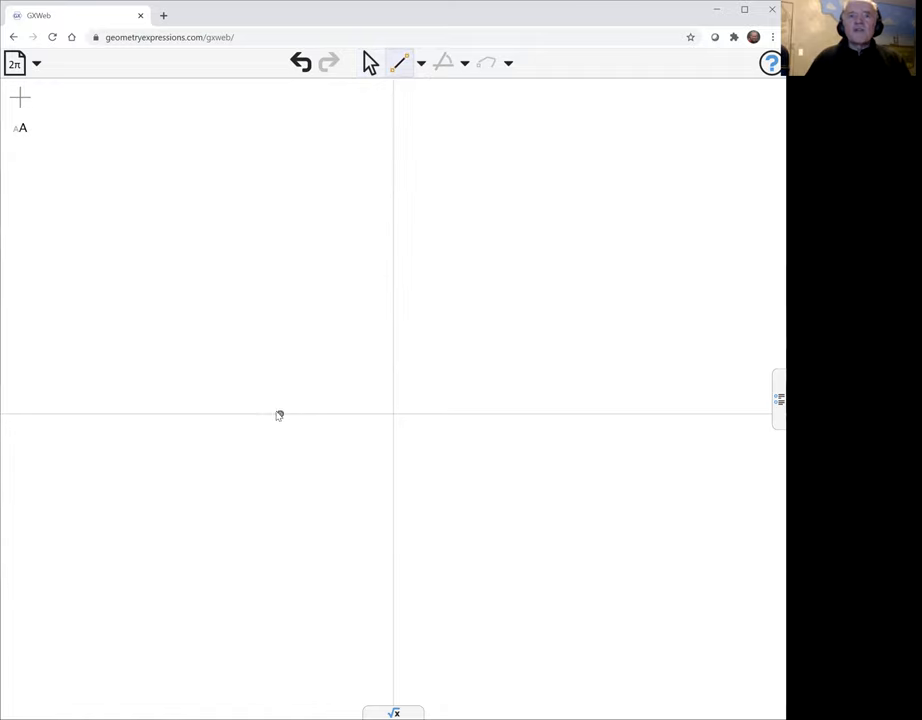
left_click_drag(276, 412, 242, 304)
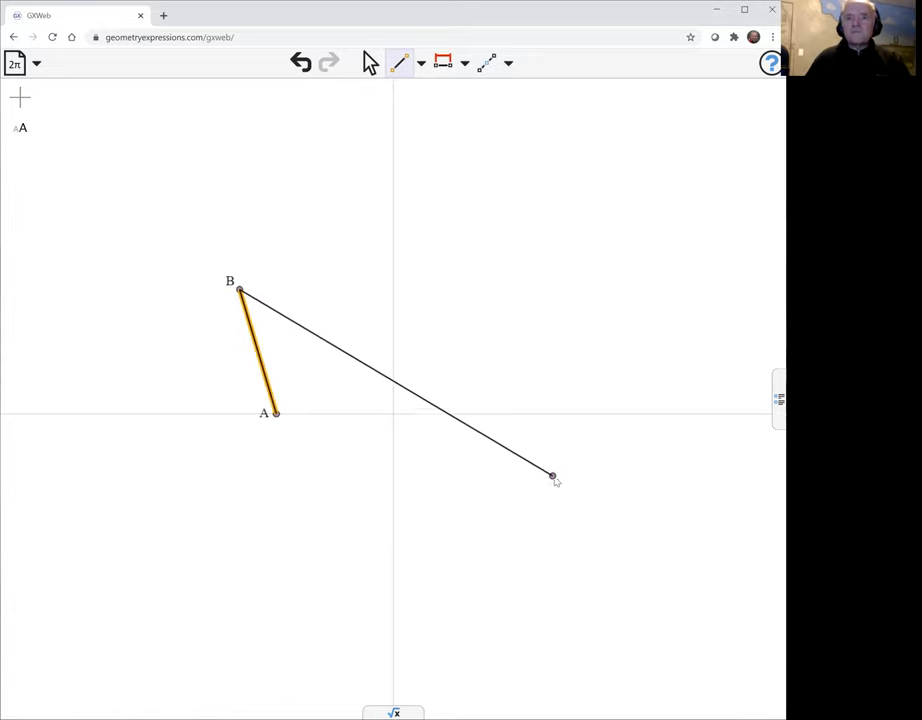
left_click_drag(552, 476, 576, 512)
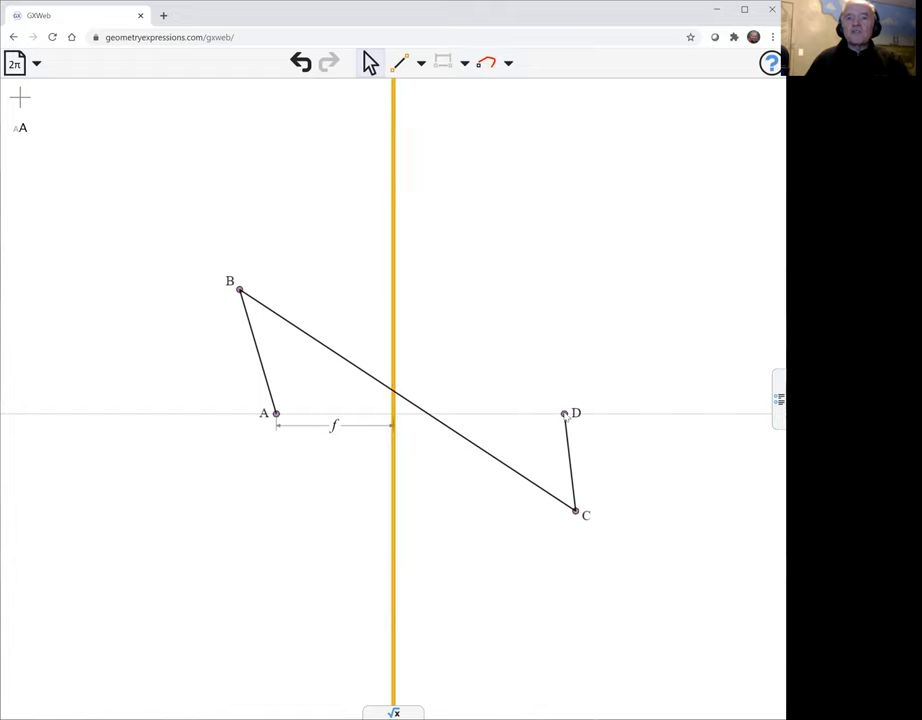
Step: Constrain D at distance f from the axis, AB and CD to length a, BC to 2·f
left_click(564, 412)
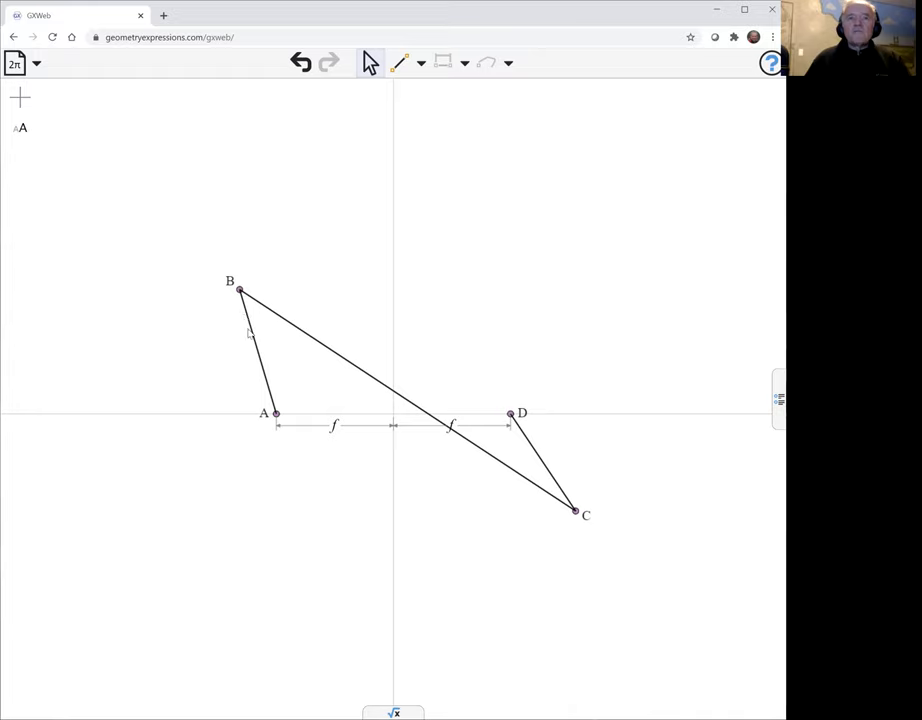
left_click(256, 352)
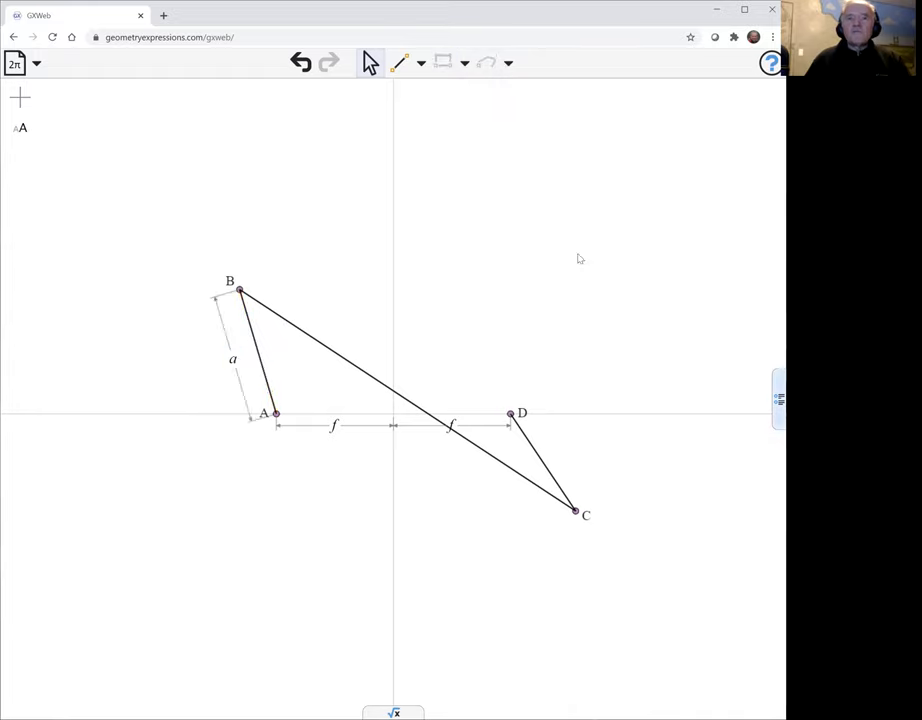
left_click(544, 464)
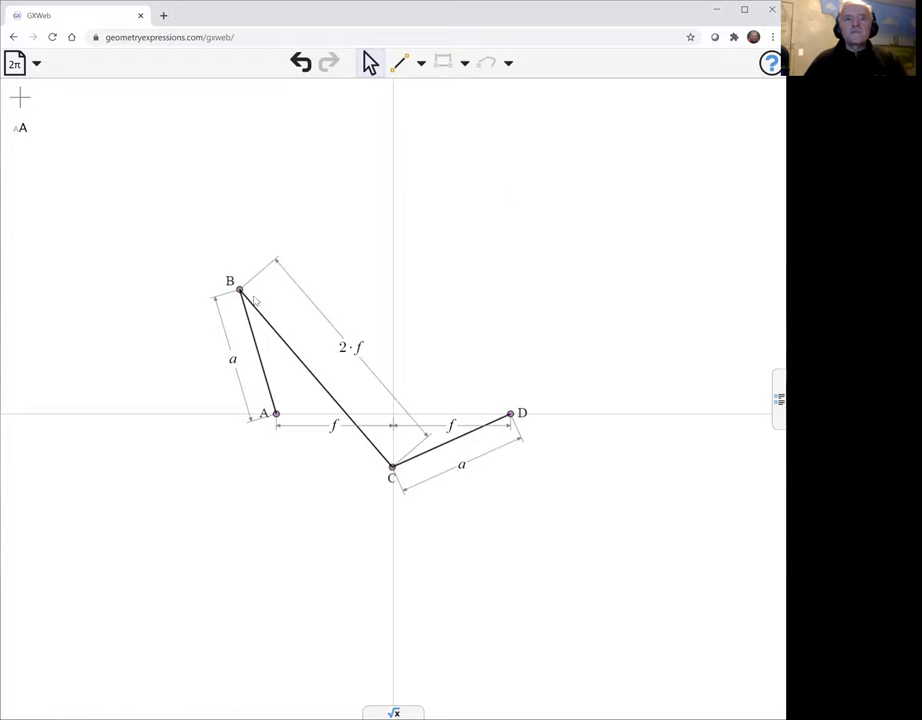
Step: Drag point B through several positions to flex the linkage and check its constraints hold
left_click_drag(242, 292, 272, 284)
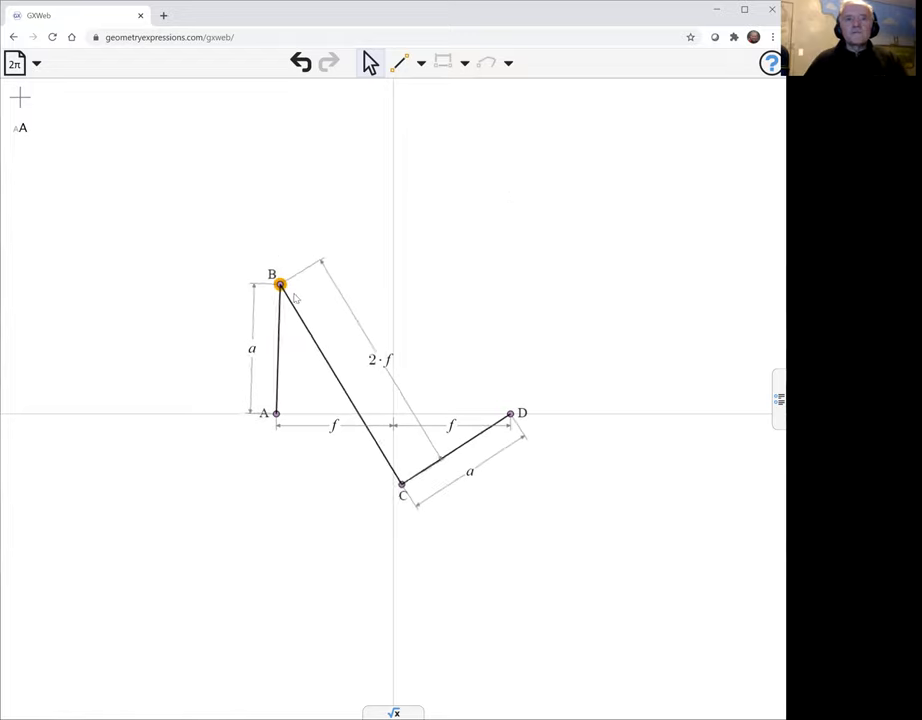
left_click_drag(276, 284, 380, 338)
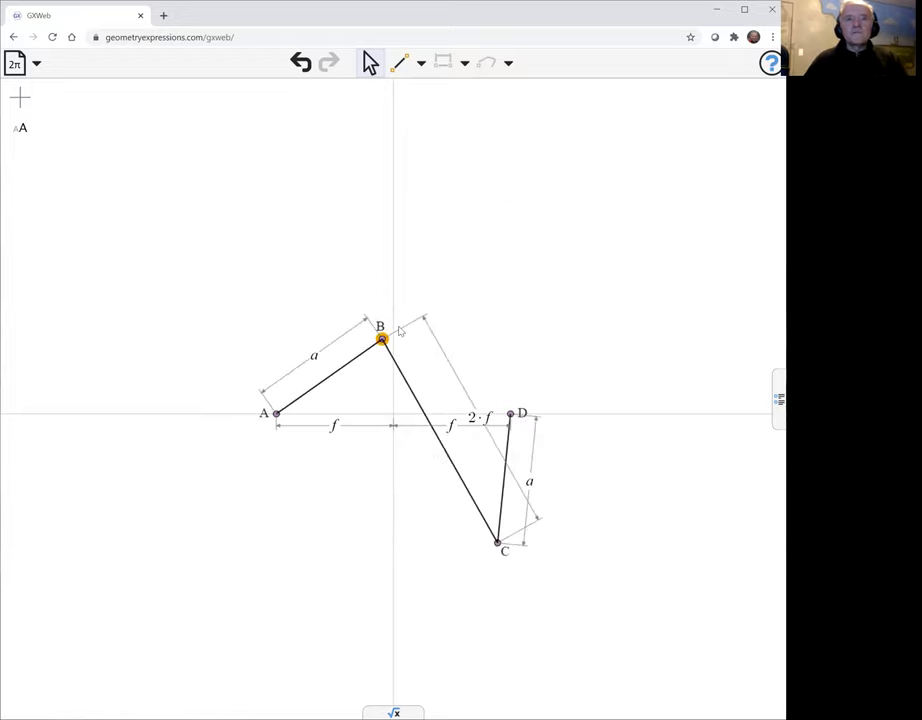
left_click_drag(380, 340, 398, 372)
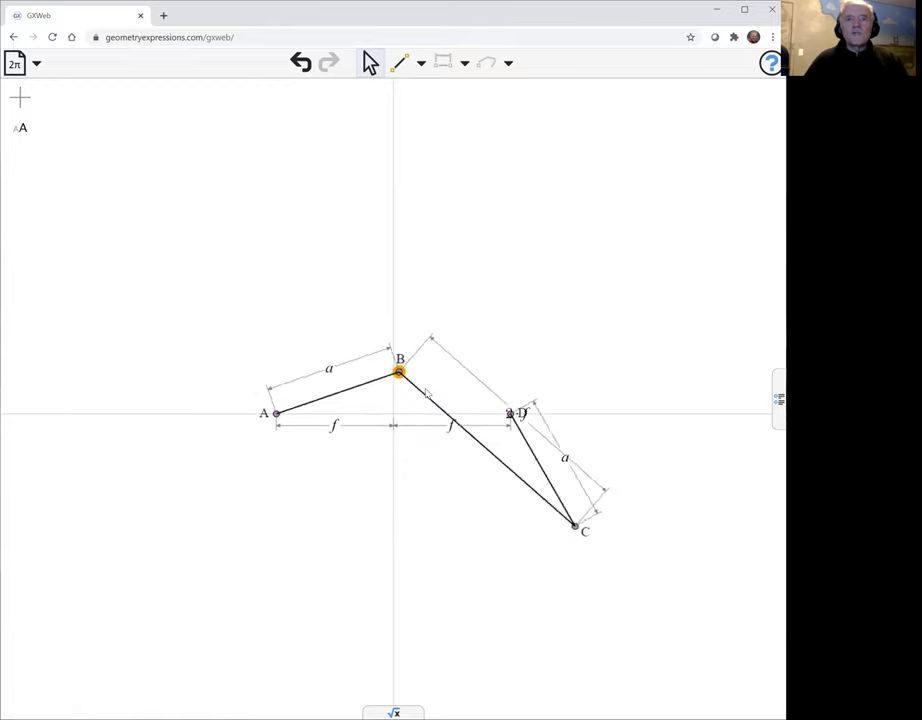
left_click_drag(398, 374, 316, 292)
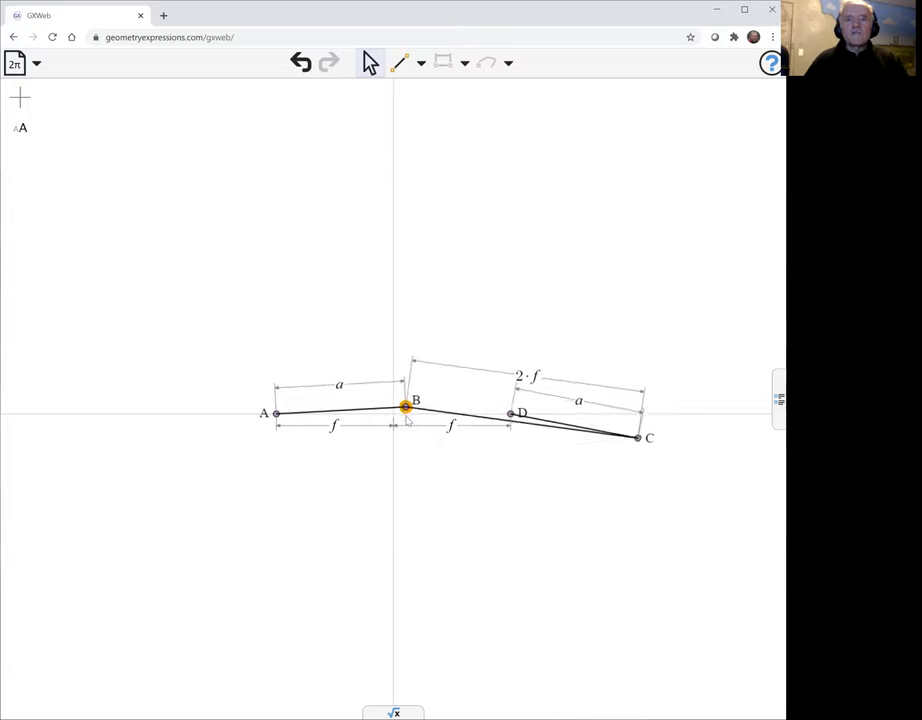
left_click_drag(404, 408, 368, 324)
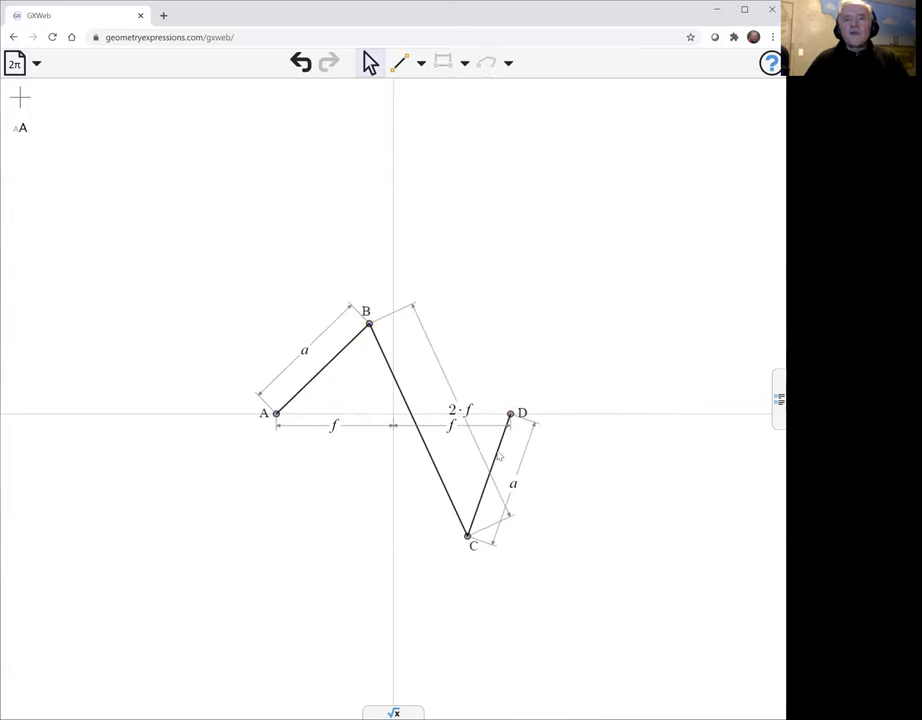
left_click(488, 480)
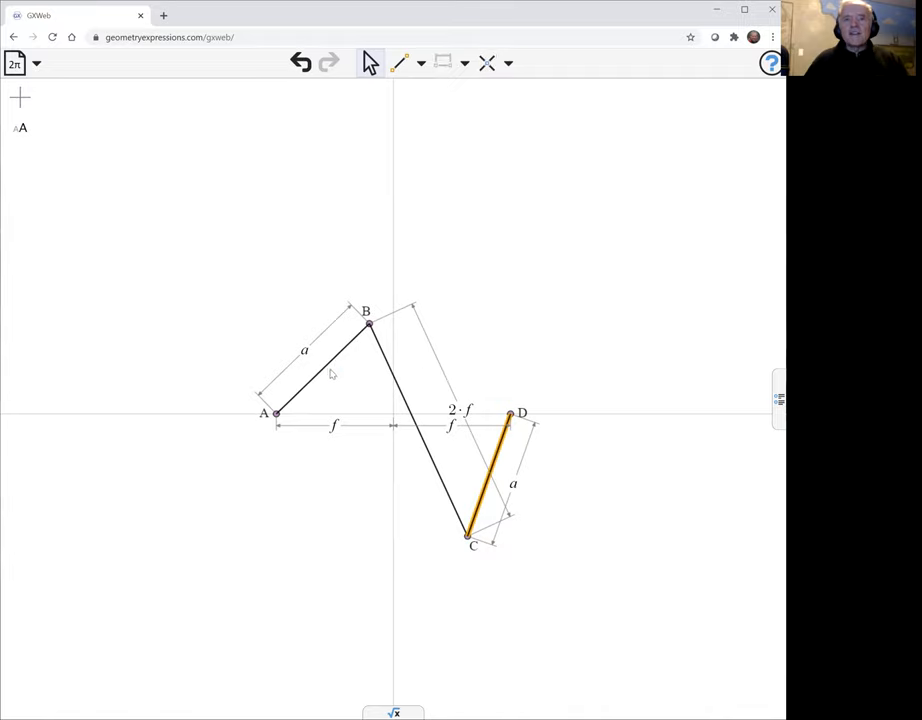
left_click(320, 364)
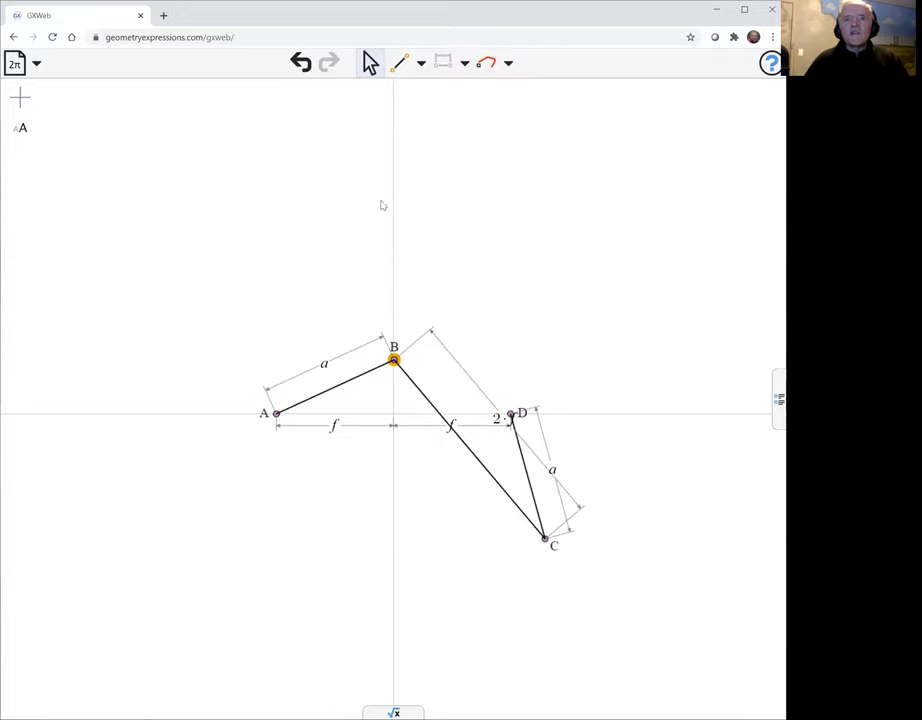
mouse_move(408, 84)
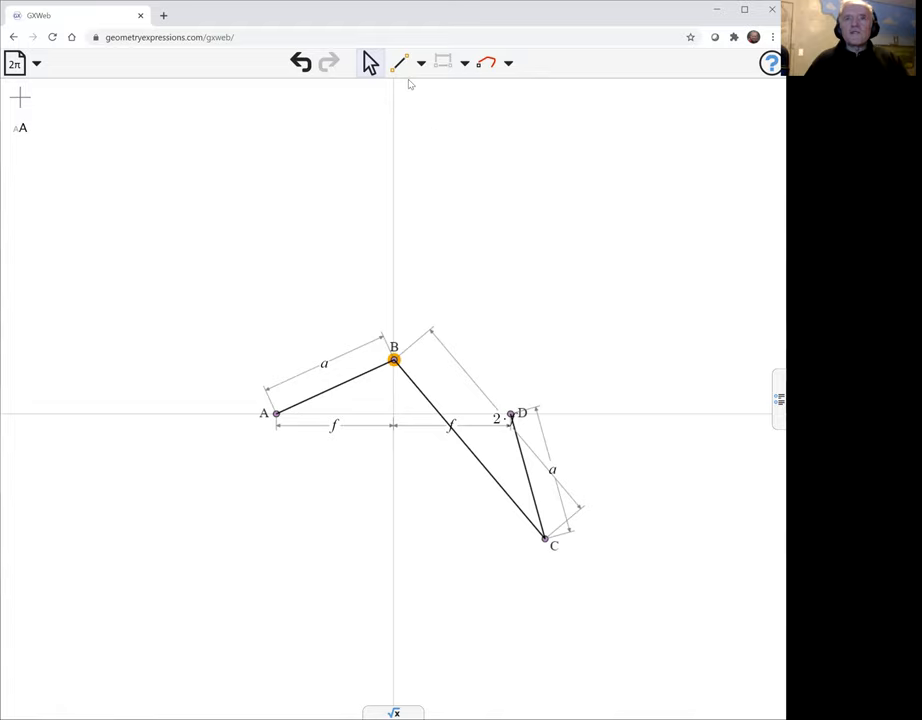
Step: Draw infinite lines through AB and CD so they cross at a new point E
left_click(398, 62)
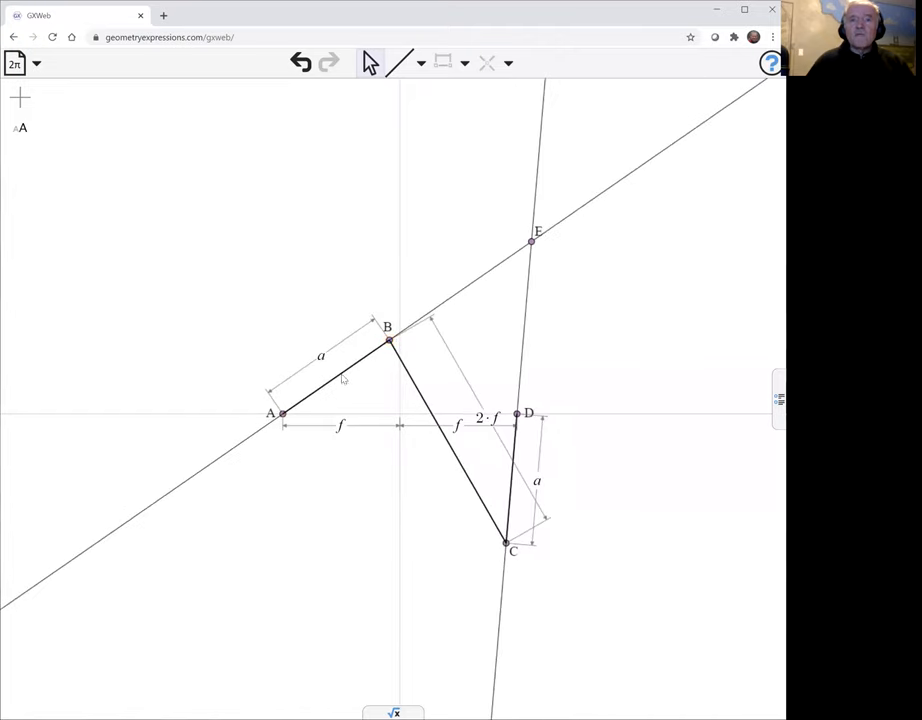
left_click(336, 380)
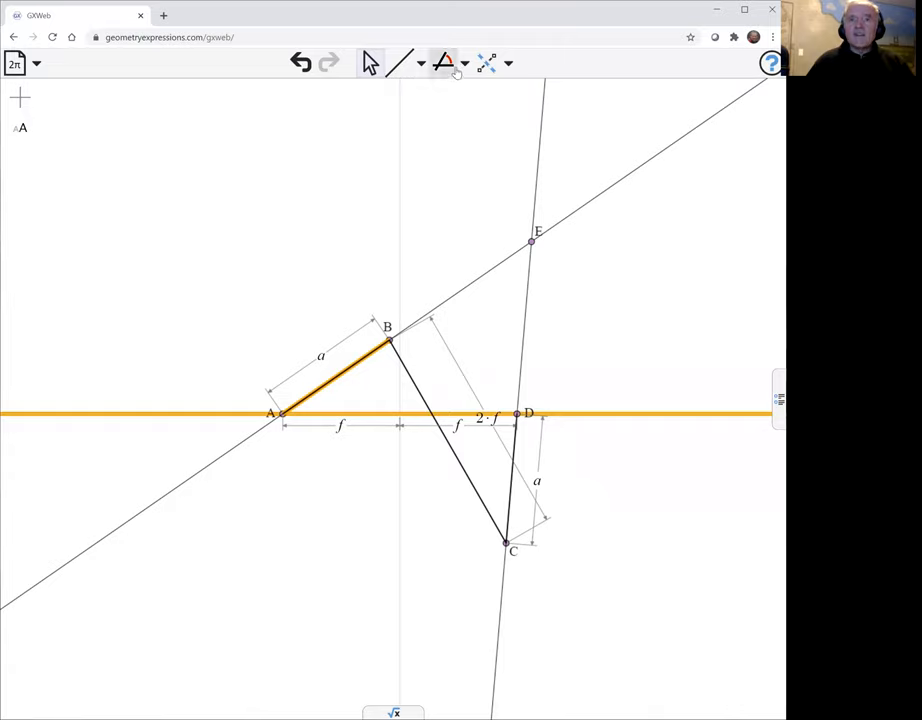
Step: Add angle θ between AB and the axis, show variable values, and swing the crank to move E
left_click(444, 62)
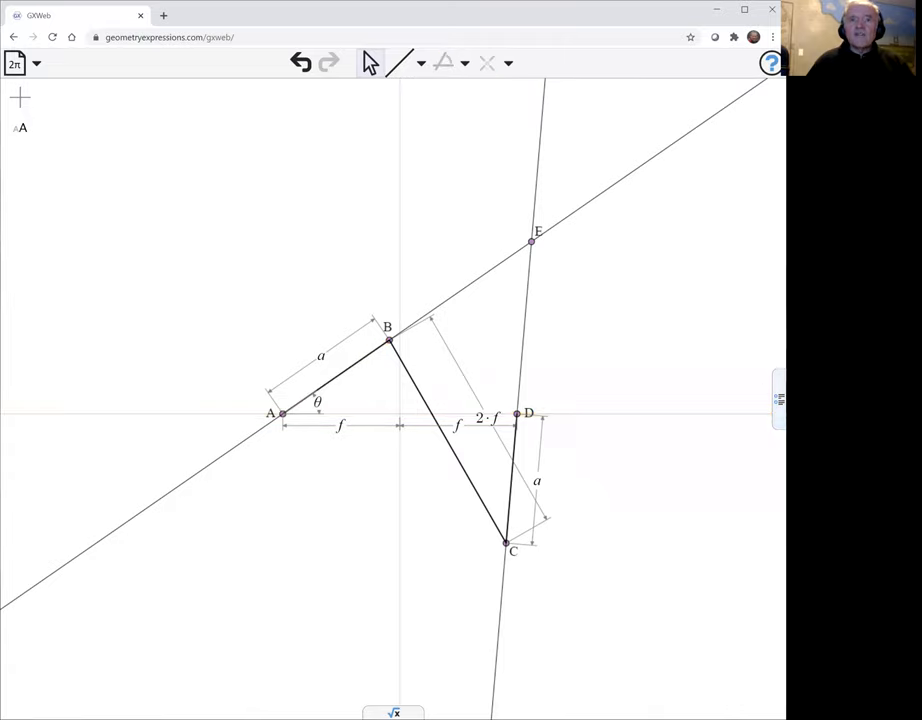
left_click(780, 400)
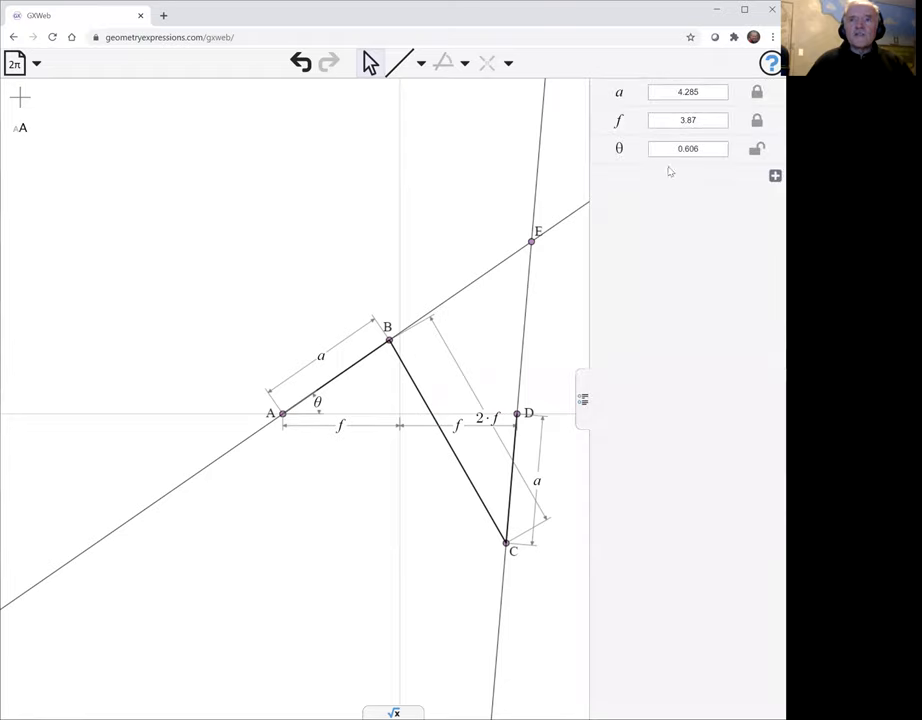
left_click_drag(388, 340, 364, 316)
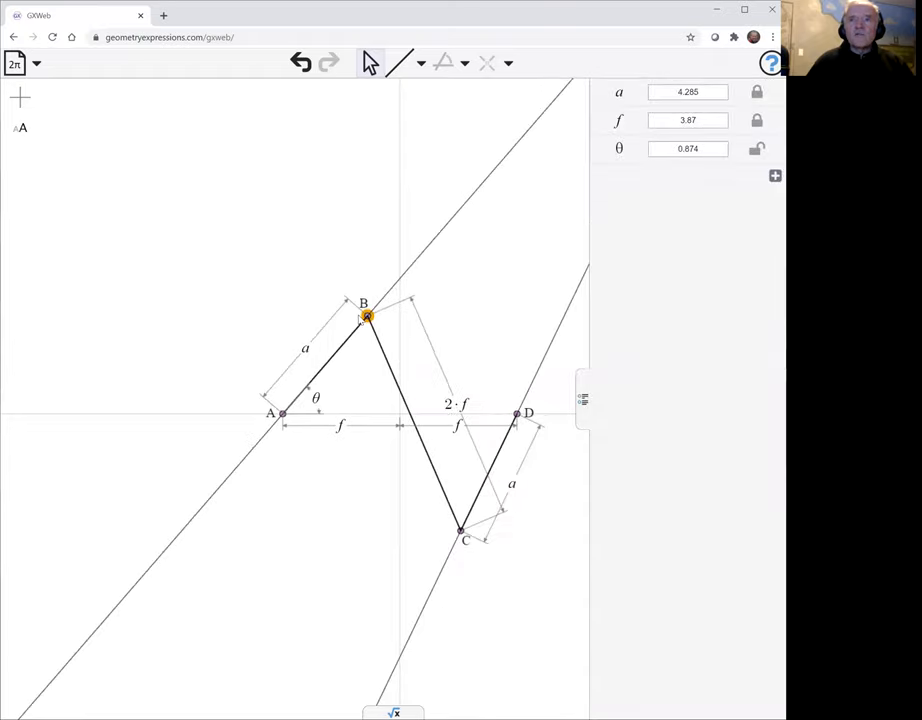
left_click_drag(364, 316, 278, 284)
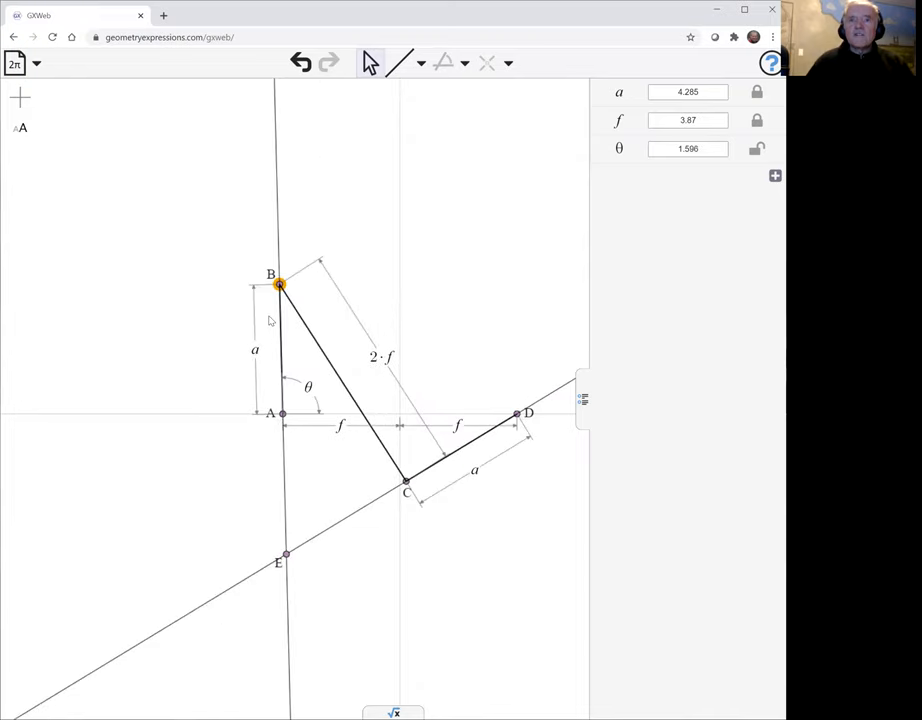
left_click_drag(278, 284, 398, 358)
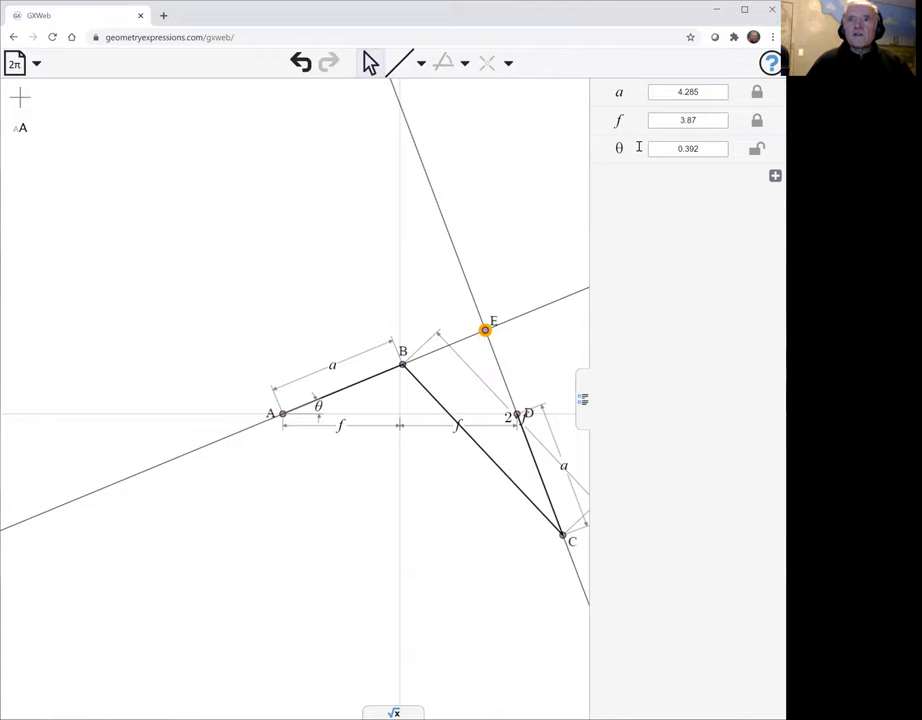
left_click(756, 148)
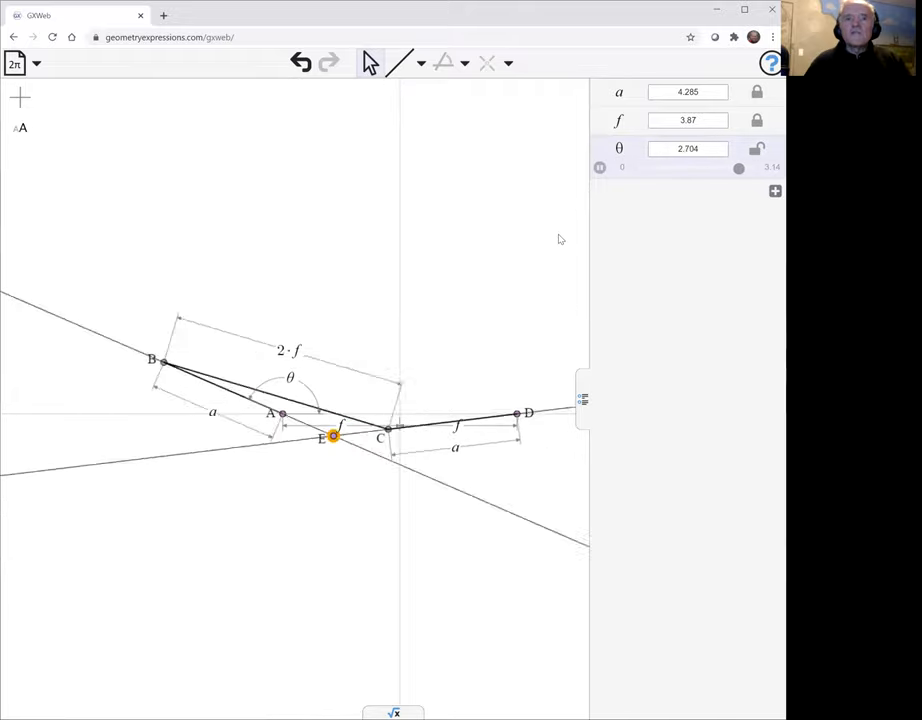
Step: Drag the θ slider back and forth to sweep the linkage, ending near θ = 1.382
left_click_drag(740, 168, 646, 168)
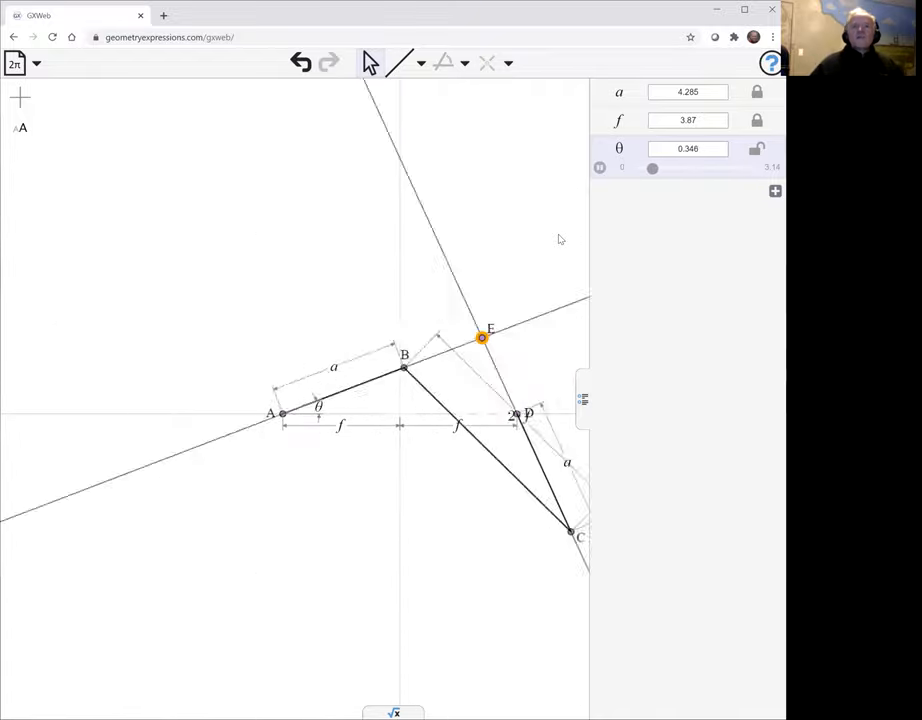
left_click_drag(652, 168, 732, 168)
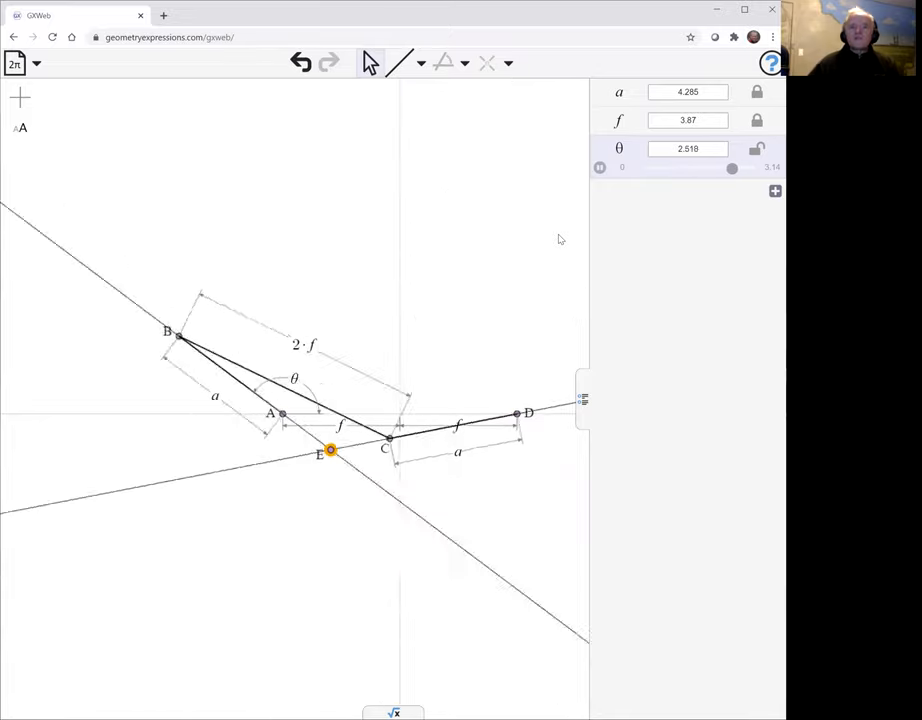
left_click_drag(732, 168, 676, 168)
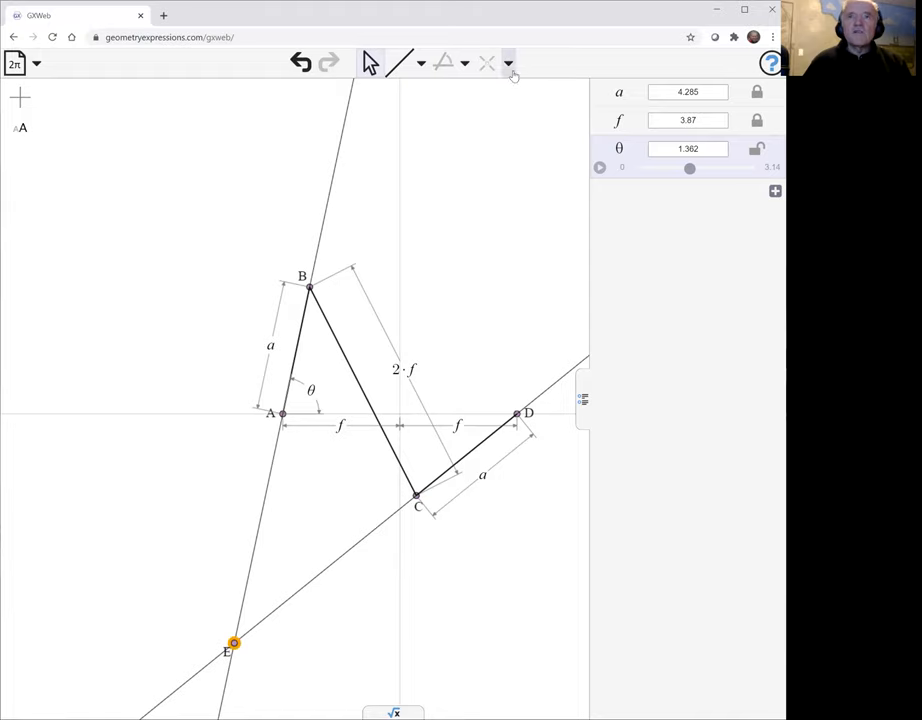
Step: Construct the locus of E with θ as parameter, producing a red hyperbola curve
left_click(508, 62)
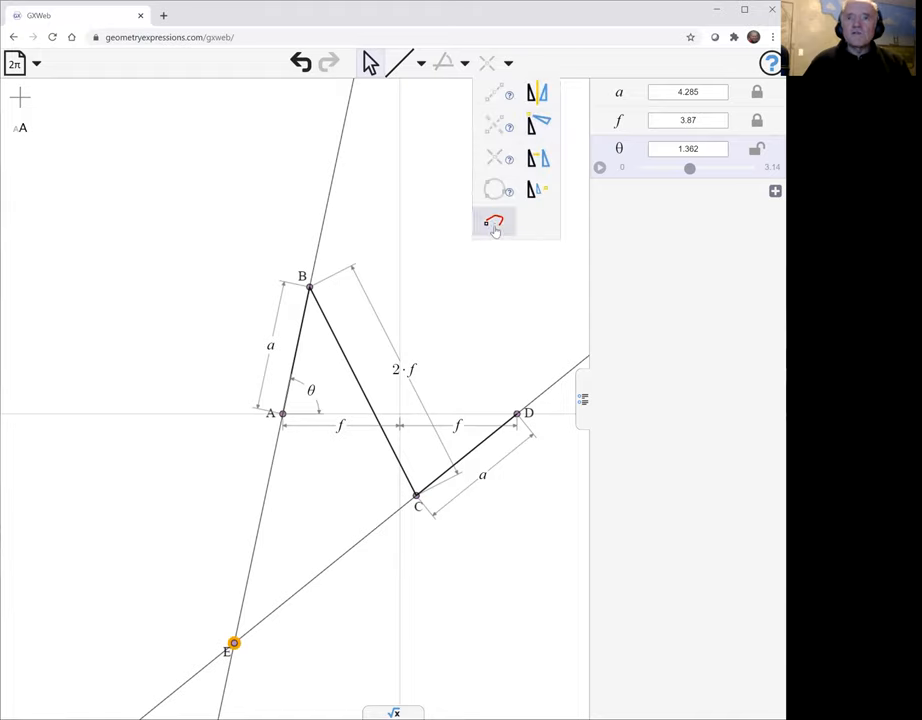
left_click(492, 222)
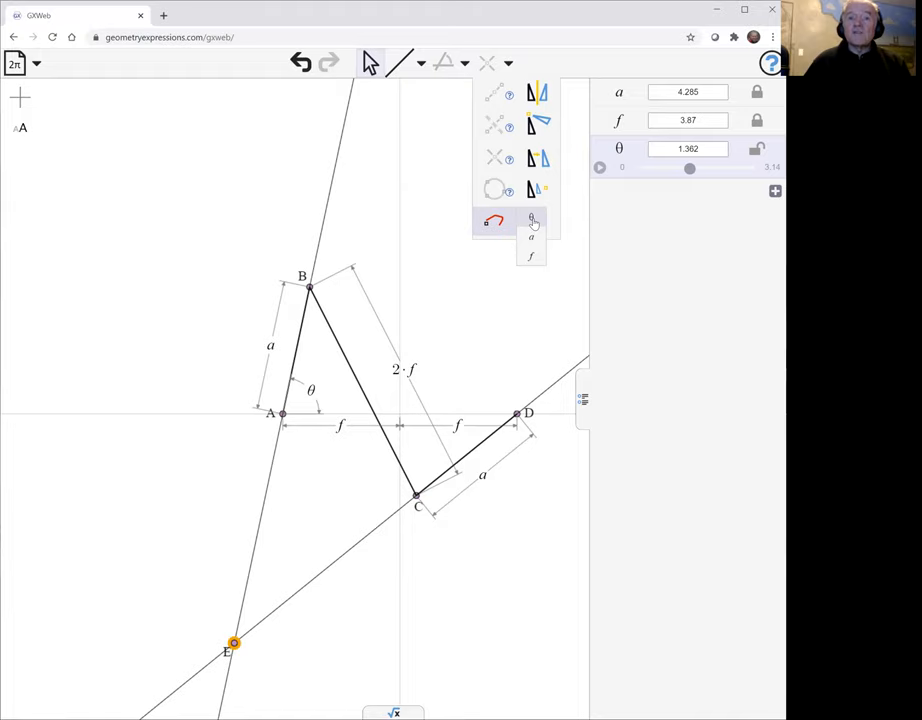
left_click(492, 222)
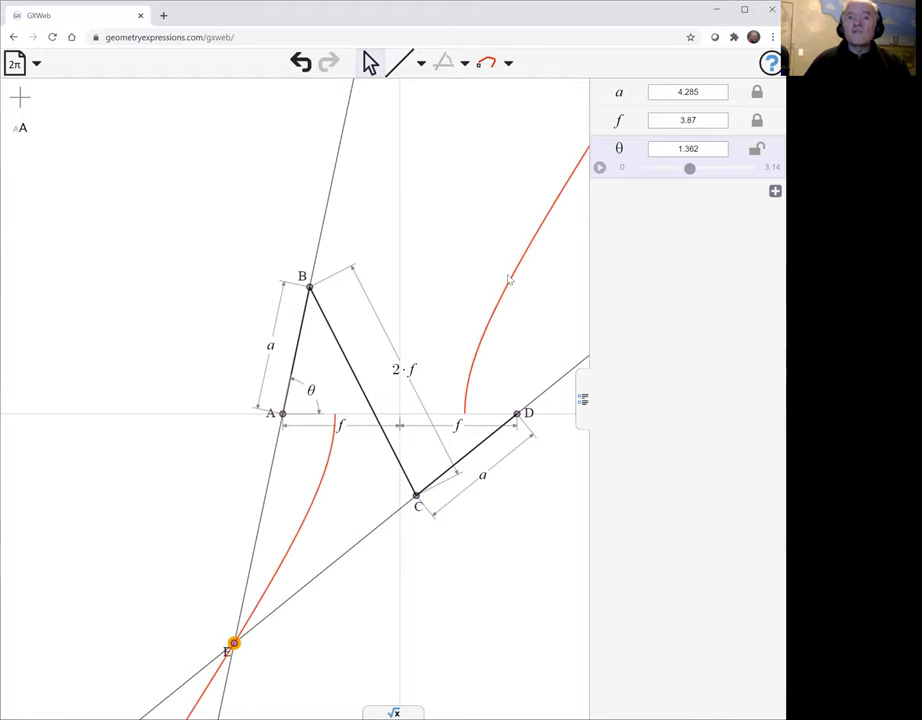
mouse_move(520, 264)
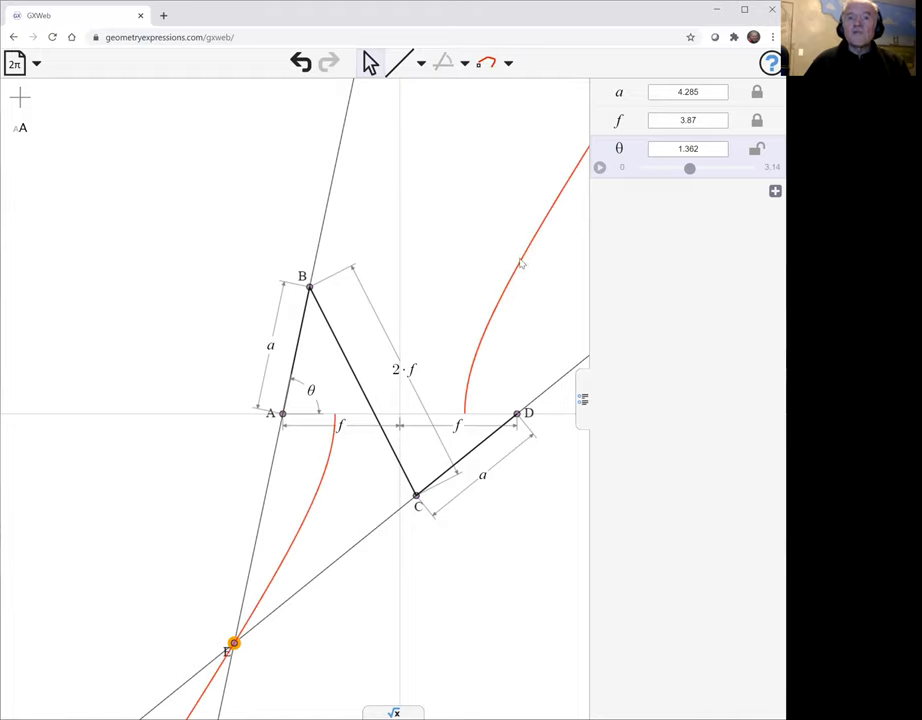
mouse_move(524, 488)
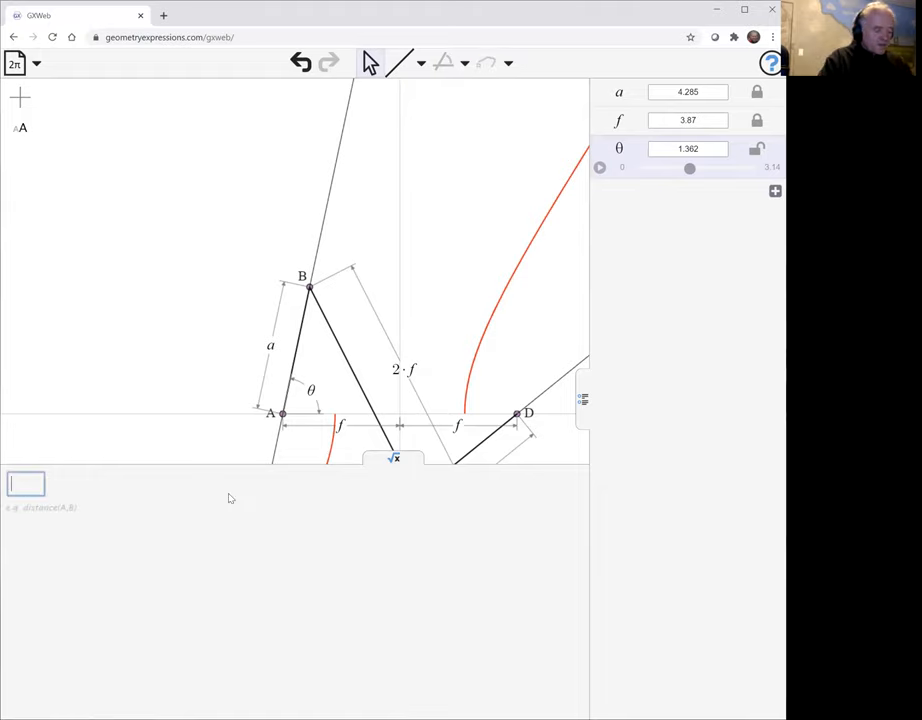
Step: Enter equation(K0) in the input box to request the locus's symbolic equation
type("equation")
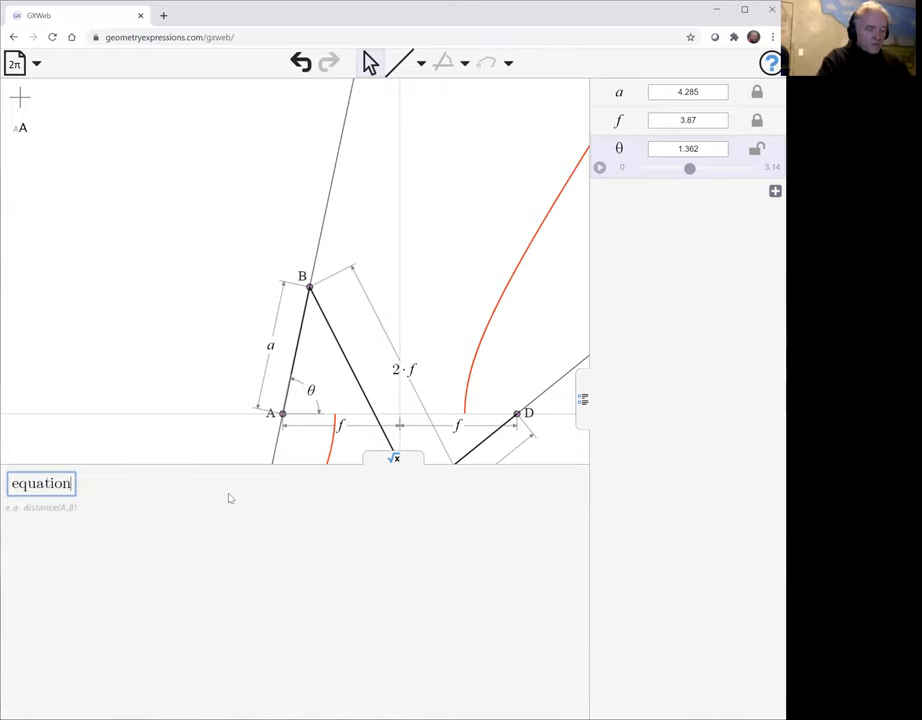
type("()")
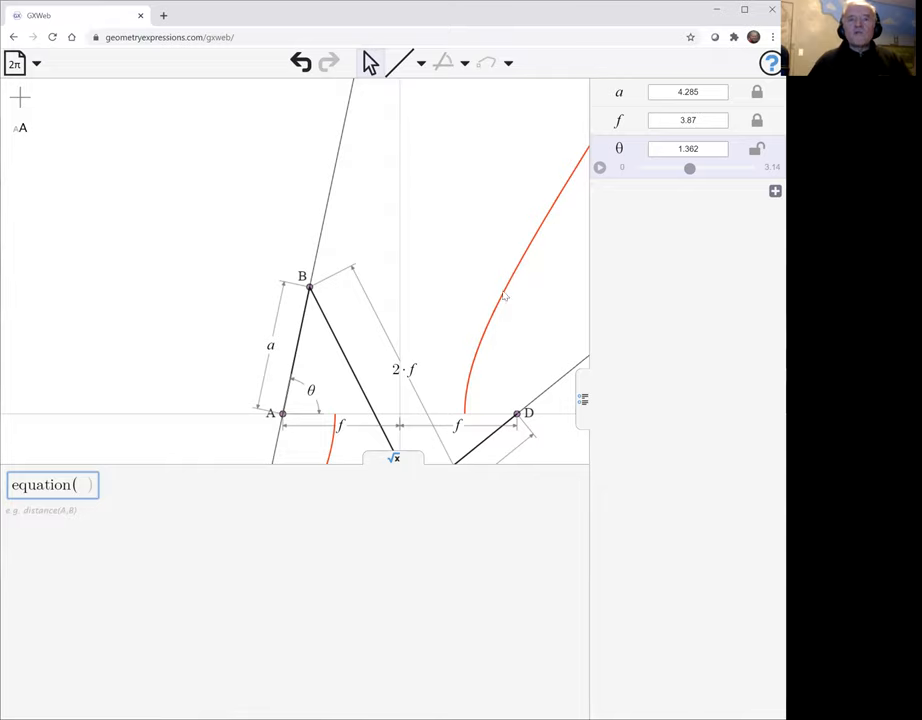
mouse_move(540, 284)
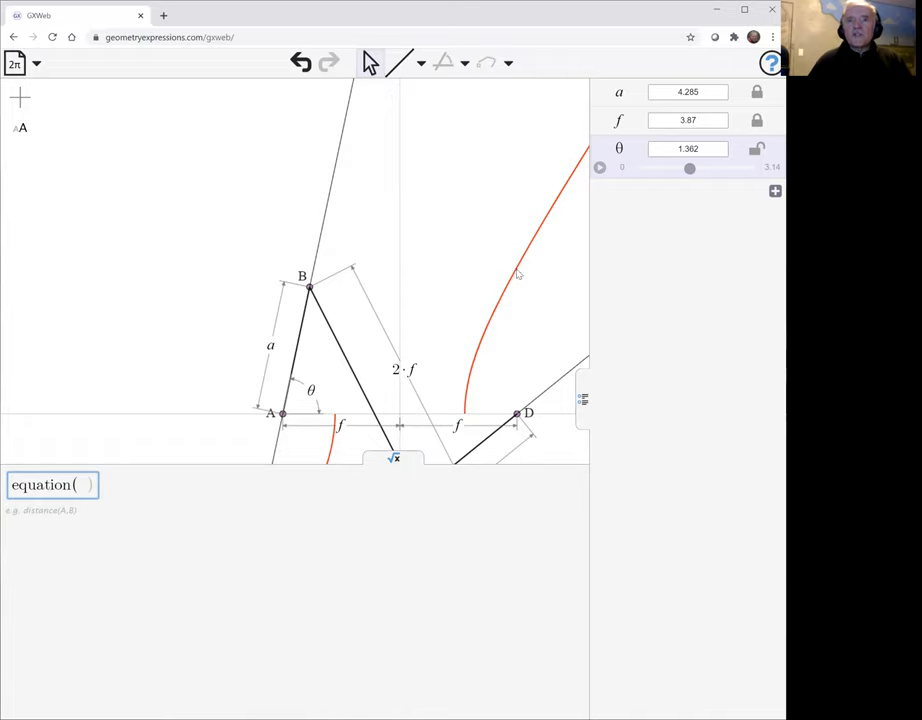
type("K0")
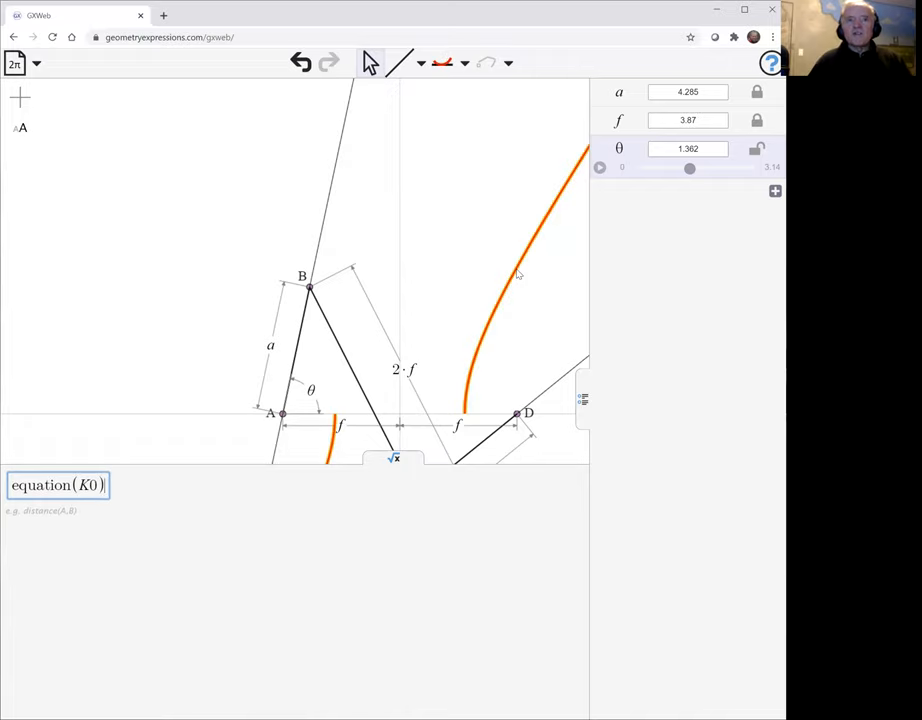
mouse_move(364, 476)
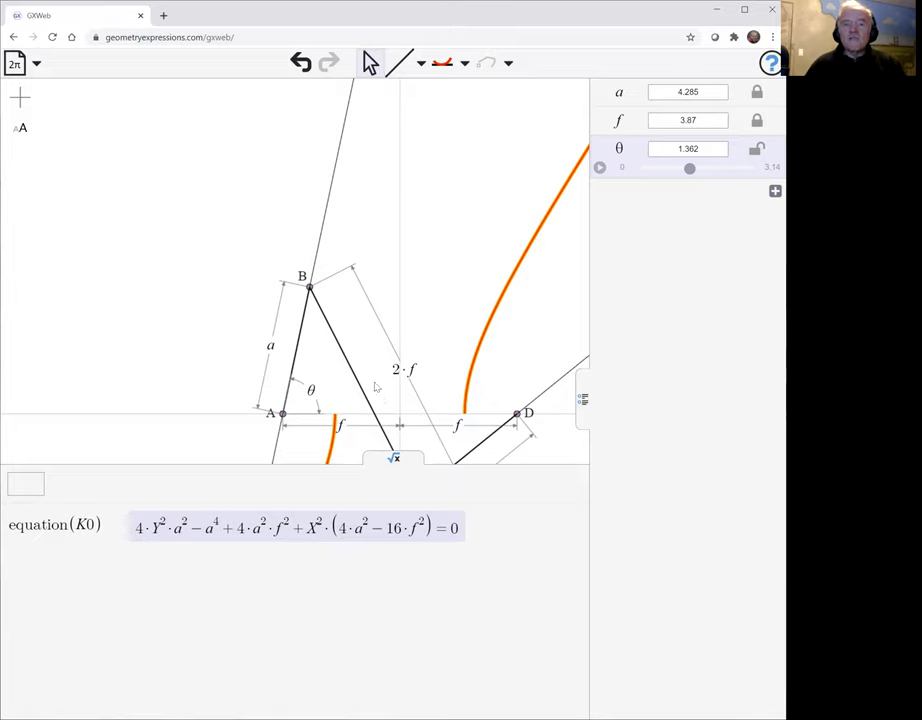
mouse_move(400, 352)
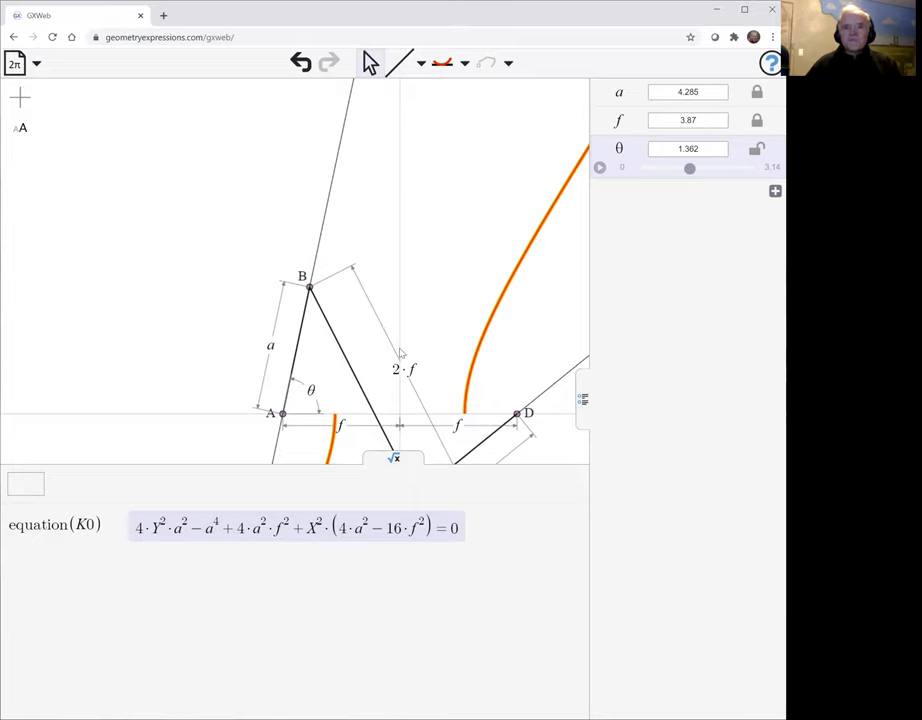